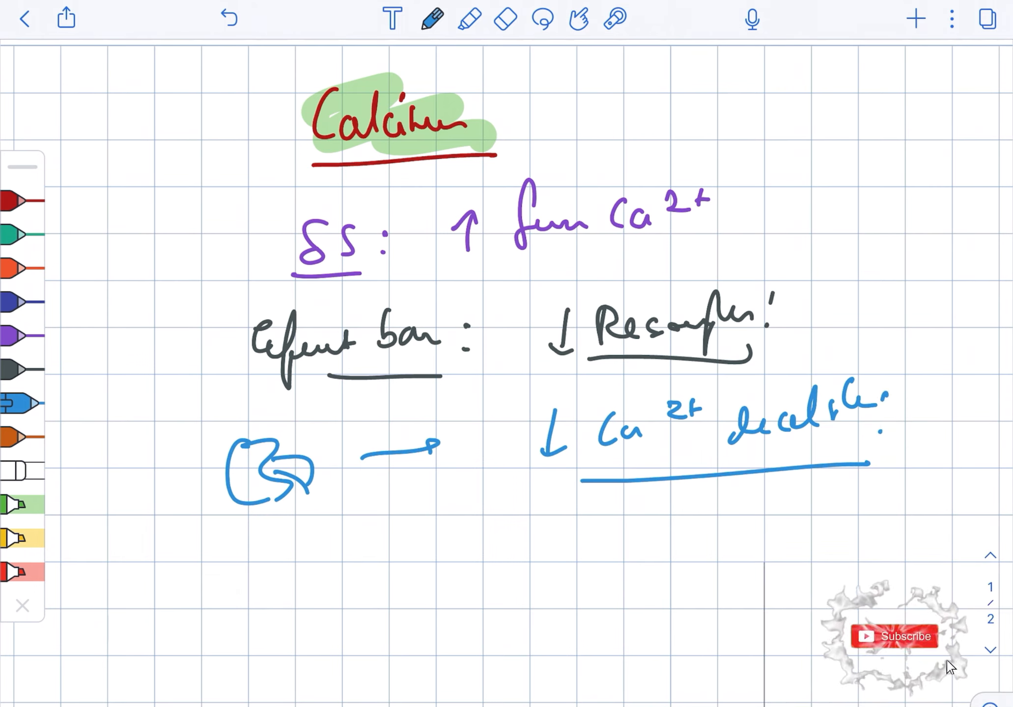
pyautogui.click(899, 636)
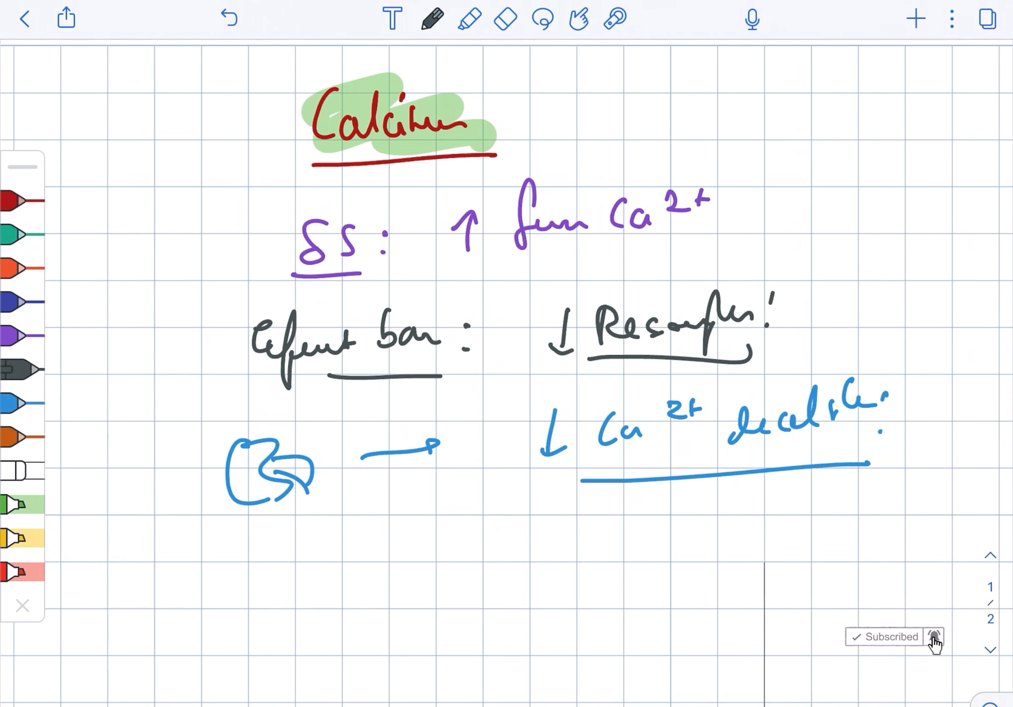